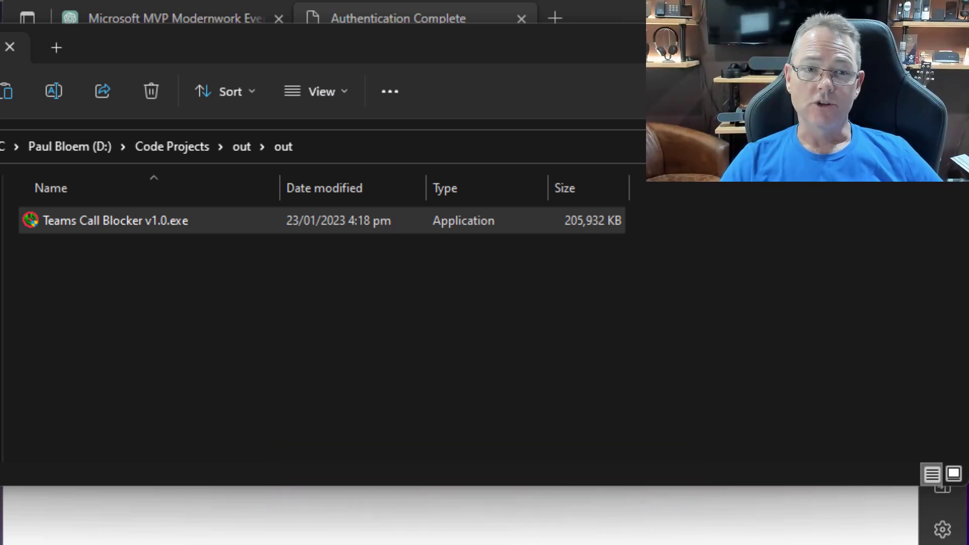
mouse_move(213, 403)
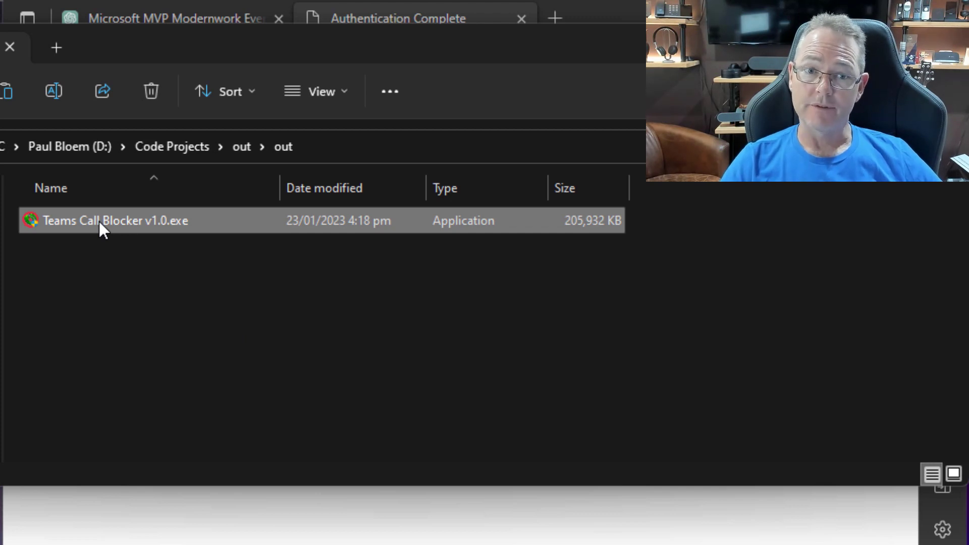
Launch Teams Call Blocker v1.0.exe from the out folder in Code Projects
double_click(115, 221)
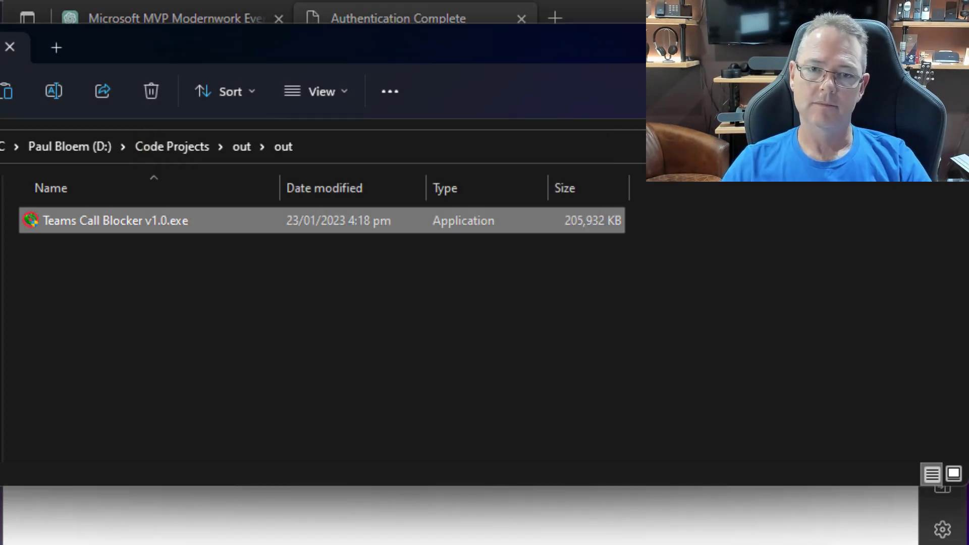
double_click(114, 221)
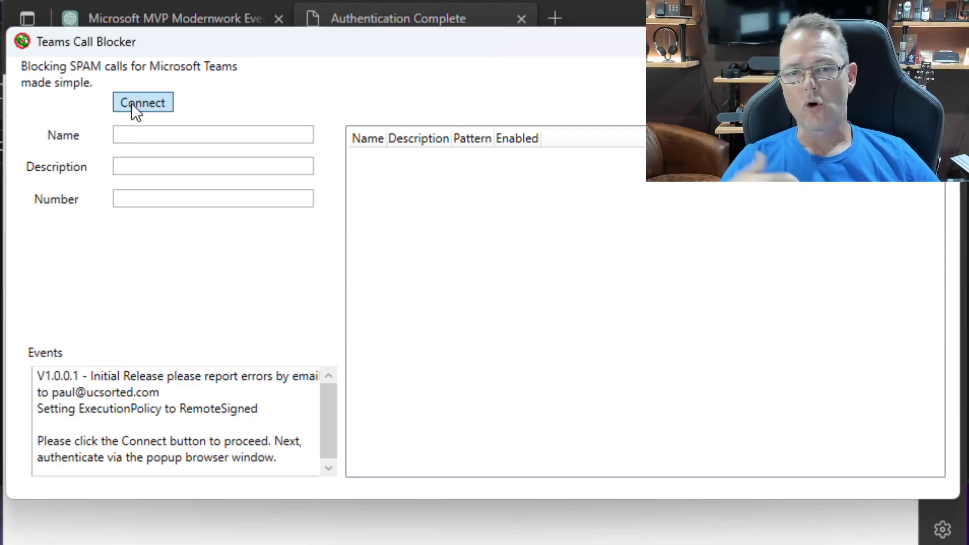
Connect to the Teams tenant so the seven existing blocking rules load
click(142, 102)
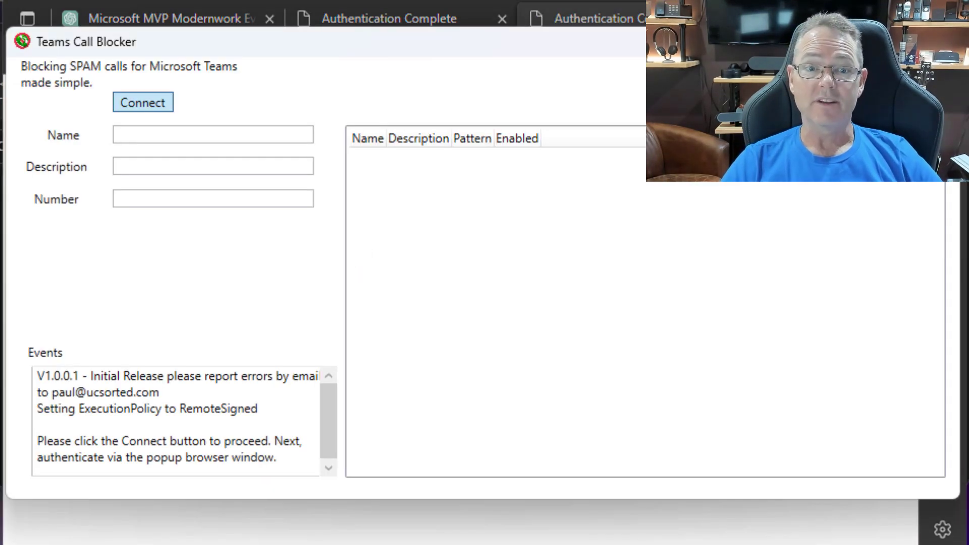
click(142, 102)
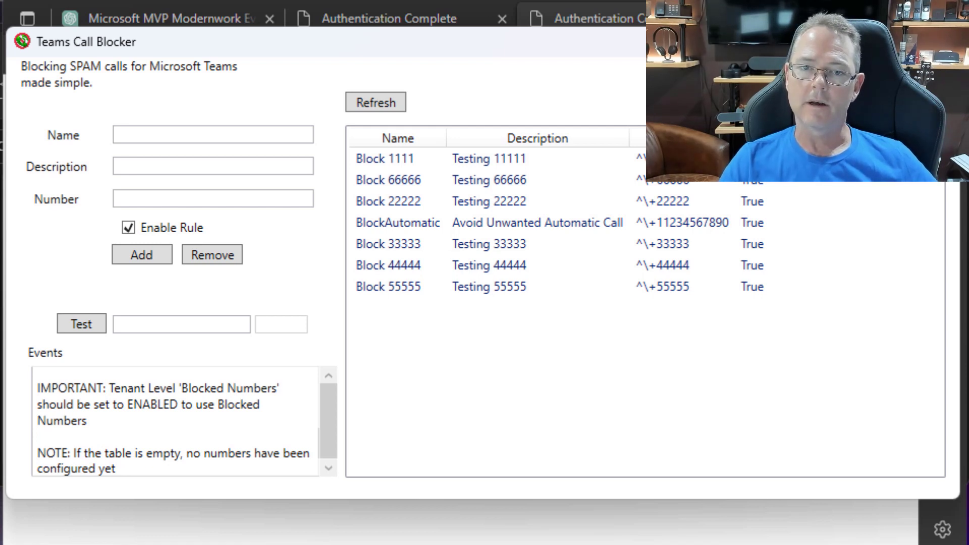
Remove the Block 66666 rule from the blocking rules list
click(388, 179)
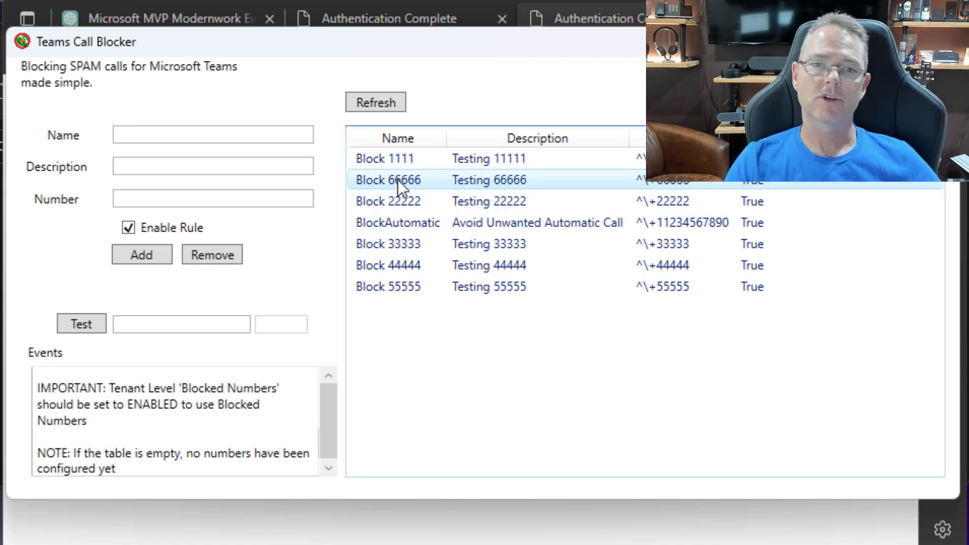
click(387, 180)
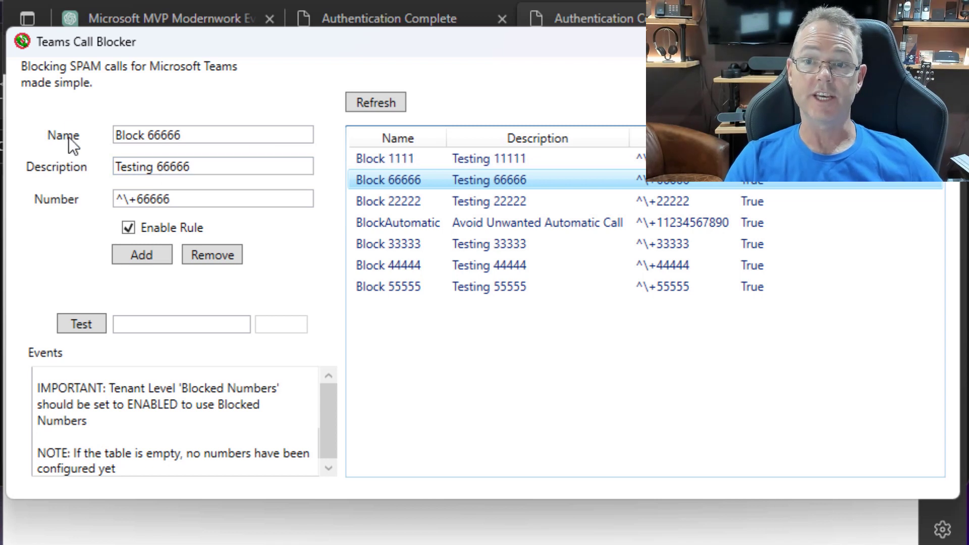
mouse_move(756, 197)
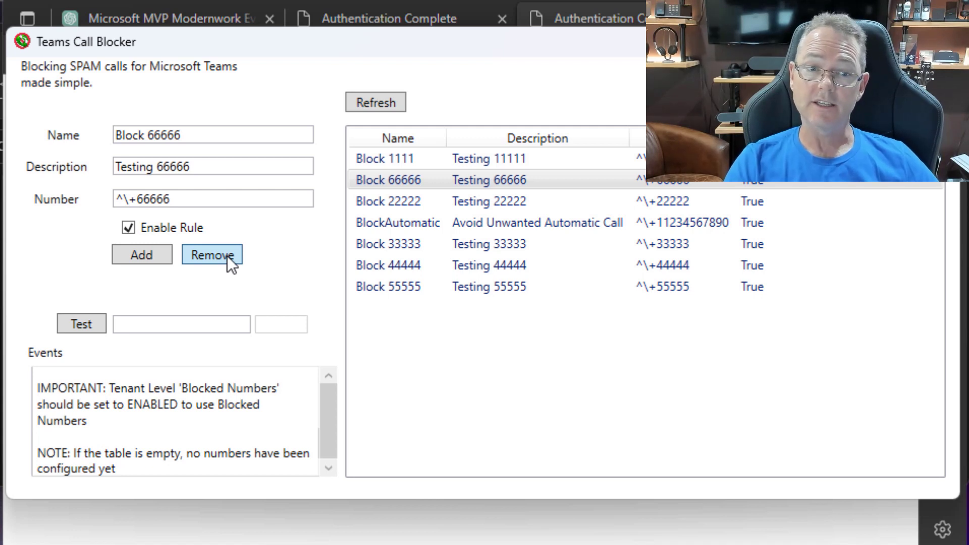
click(211, 254)
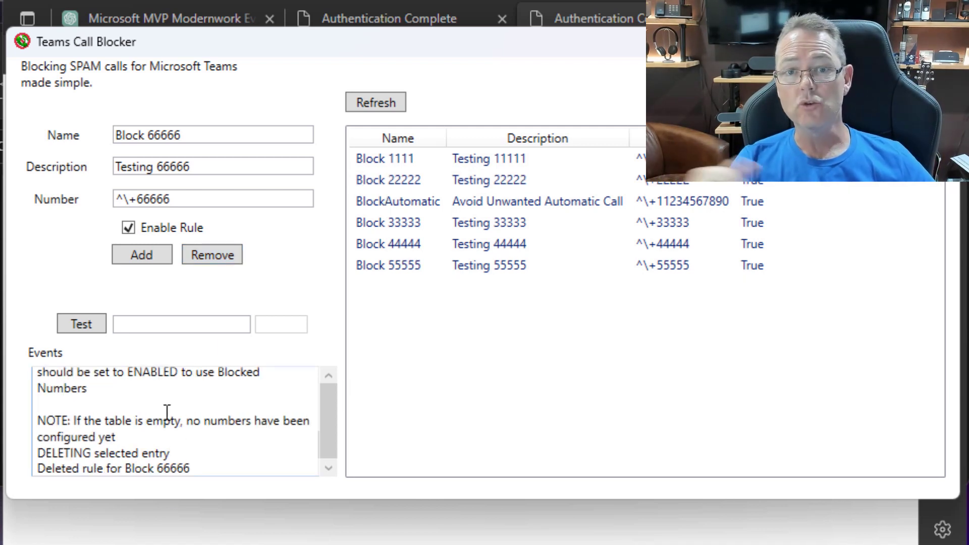
mouse_move(175, 460)
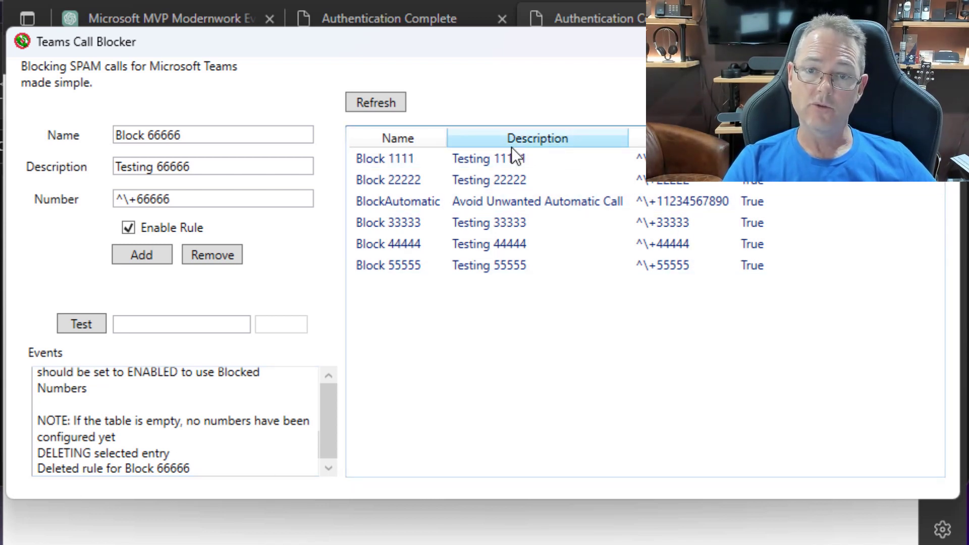
Re-add Block 66666 with Enable Rule unticked so it lists as False
click(128, 227)
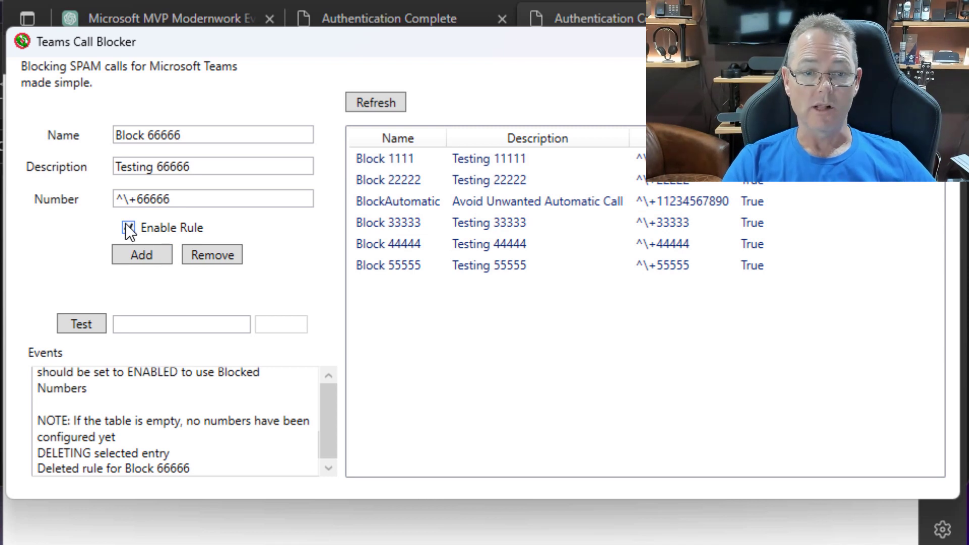
click(128, 227)
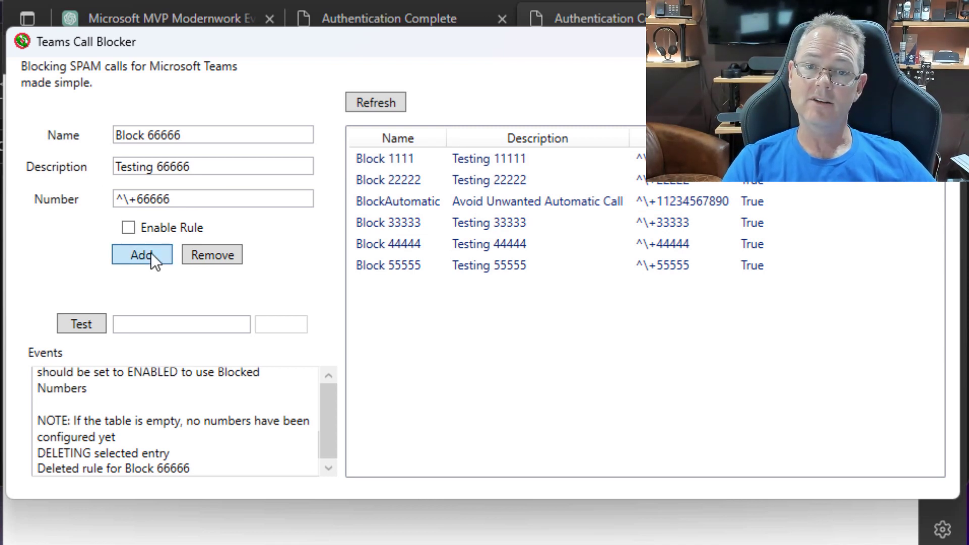
click(141, 254)
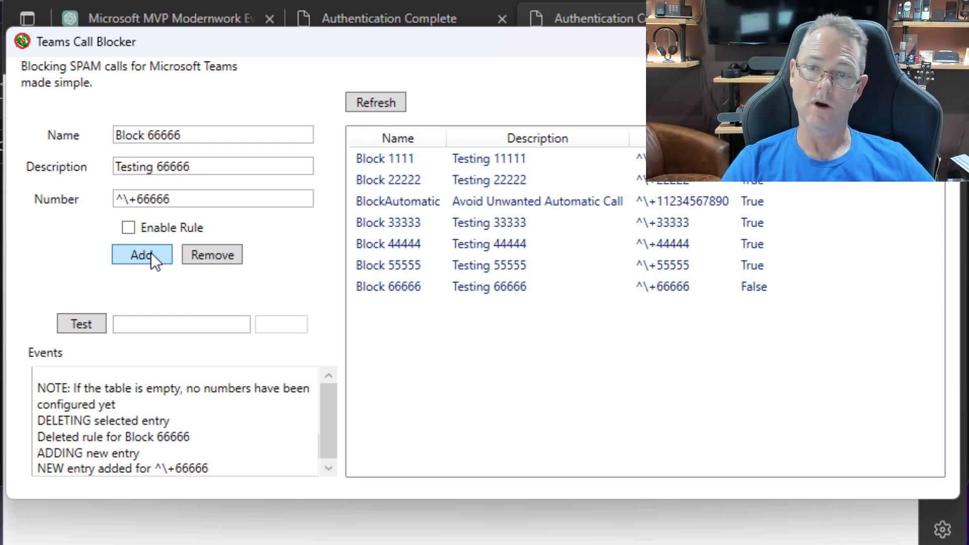
mouse_move(265, 497)
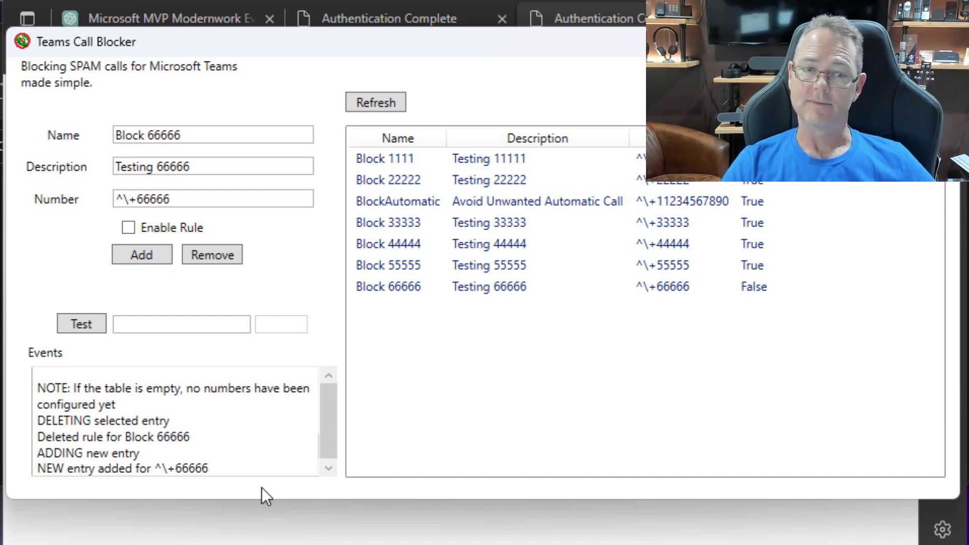
Test the numbers +1111 and +11112345 against the blocking rules
click(180, 323)
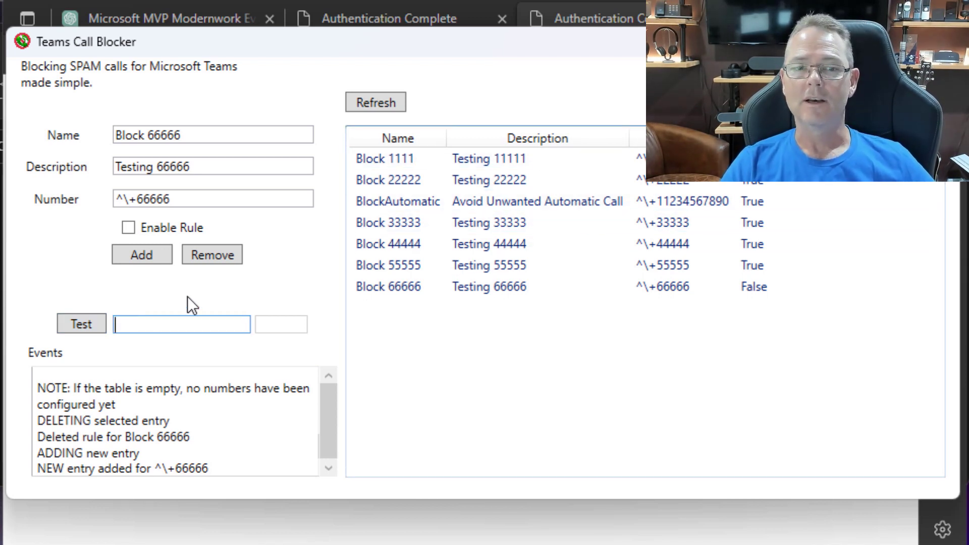
text(+)
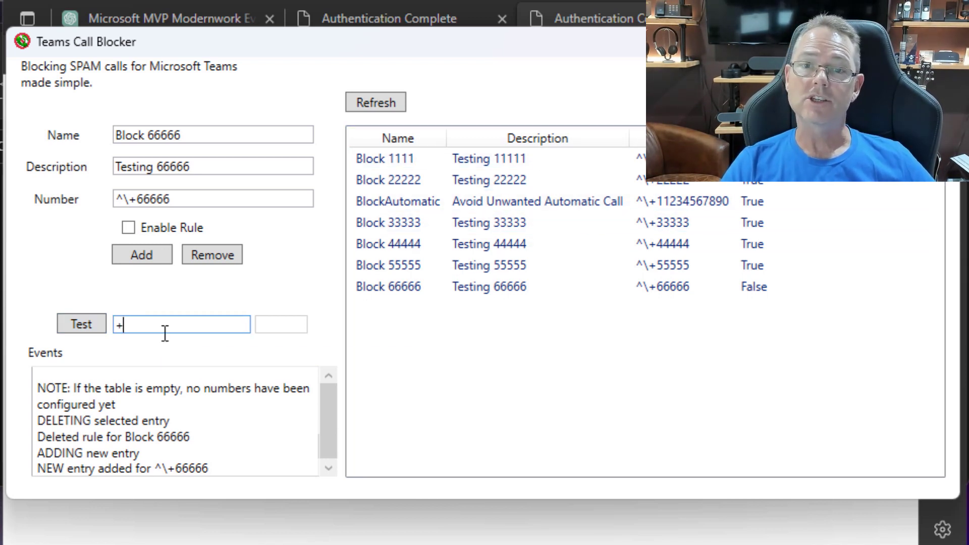
text(1111)
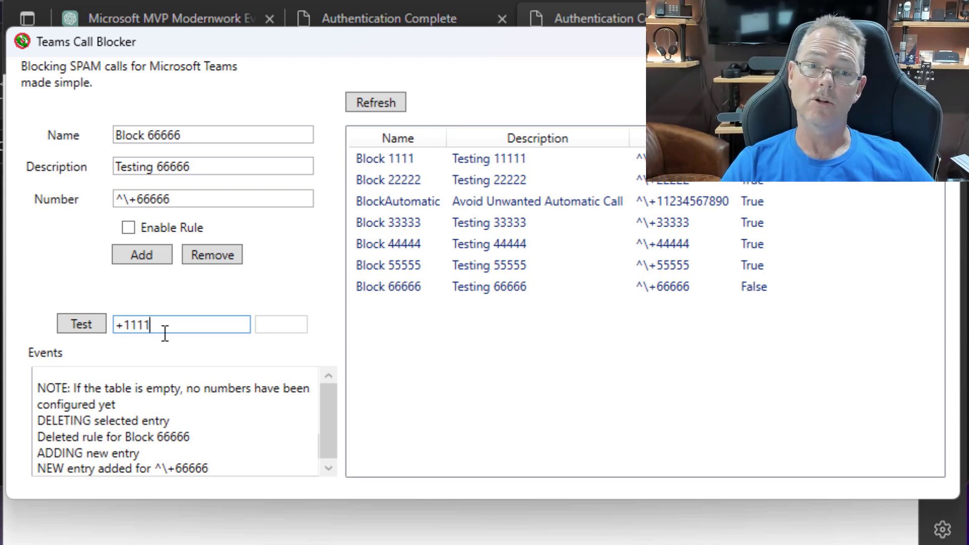
click(80, 324)
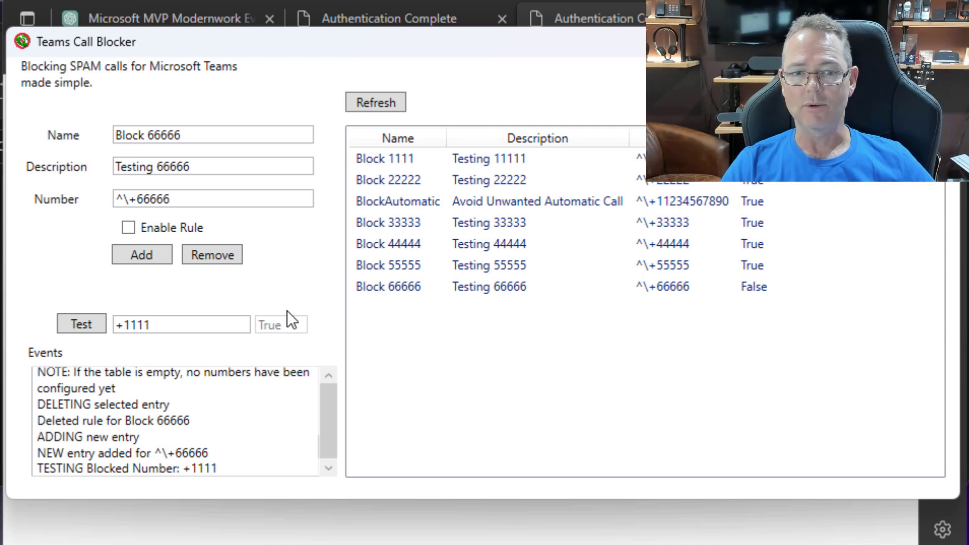
click(180, 324)
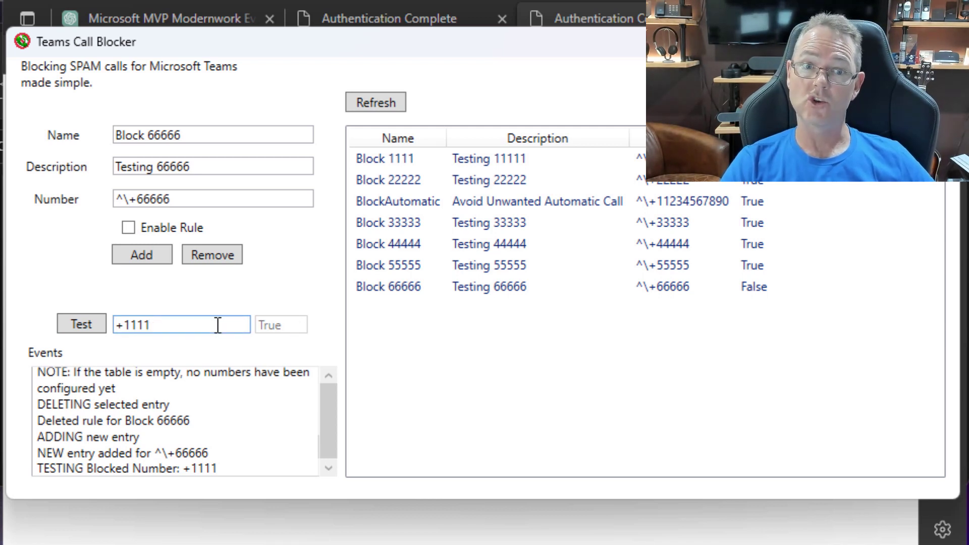
text(2345)
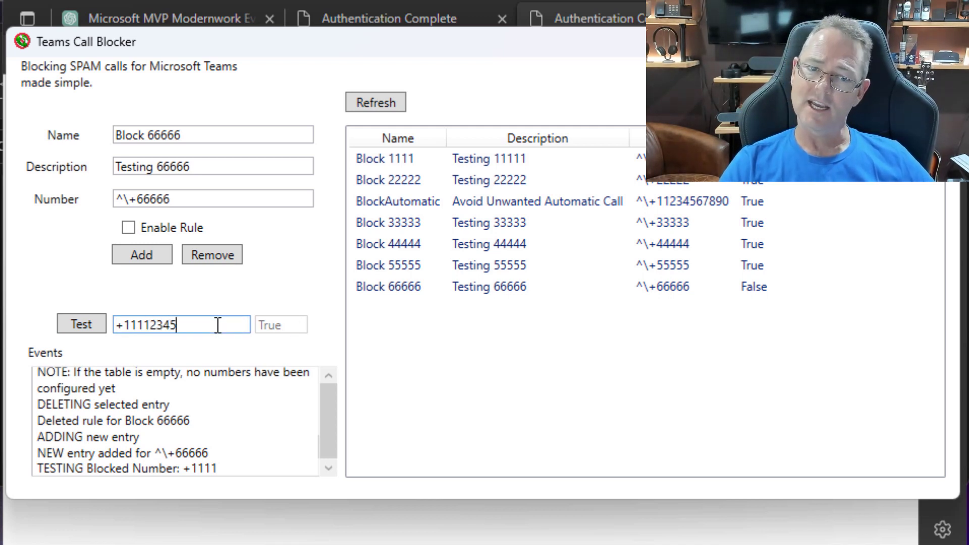
click(80, 324)
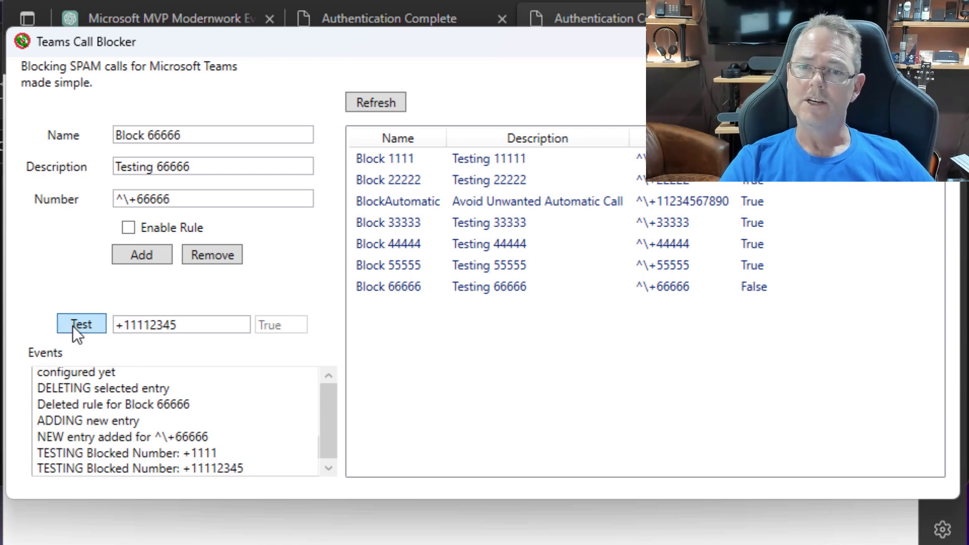
mouse_move(274, 326)
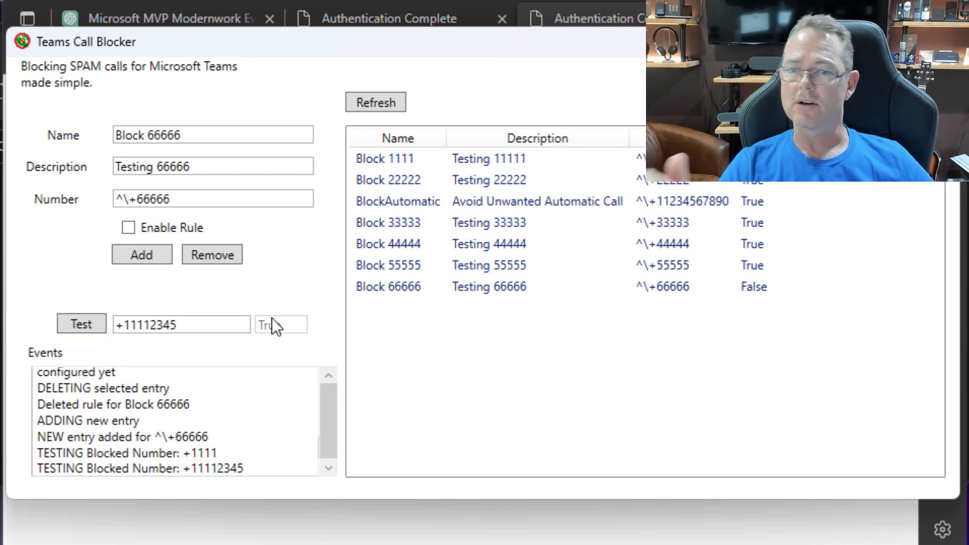
Test the number 1111, which returns False
click(181, 324)
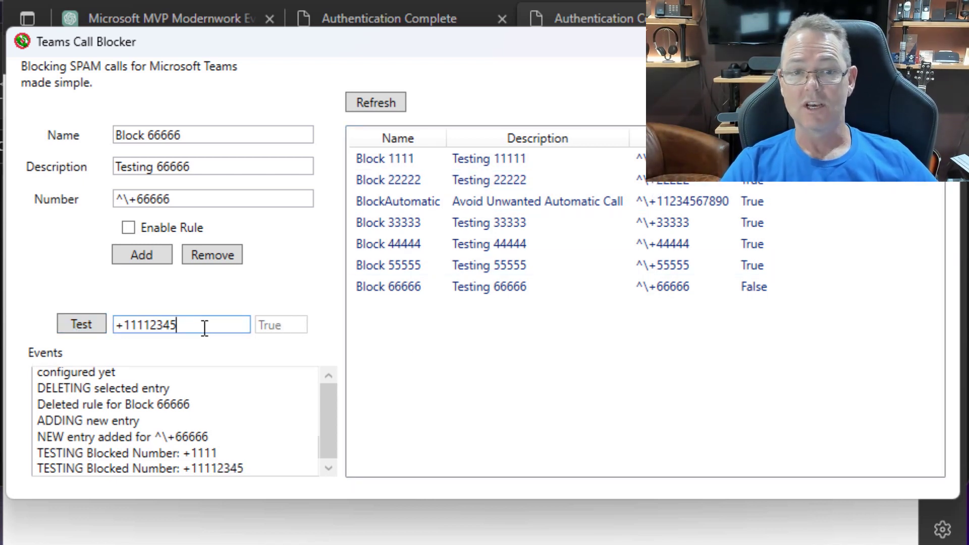
key(BackSpace)
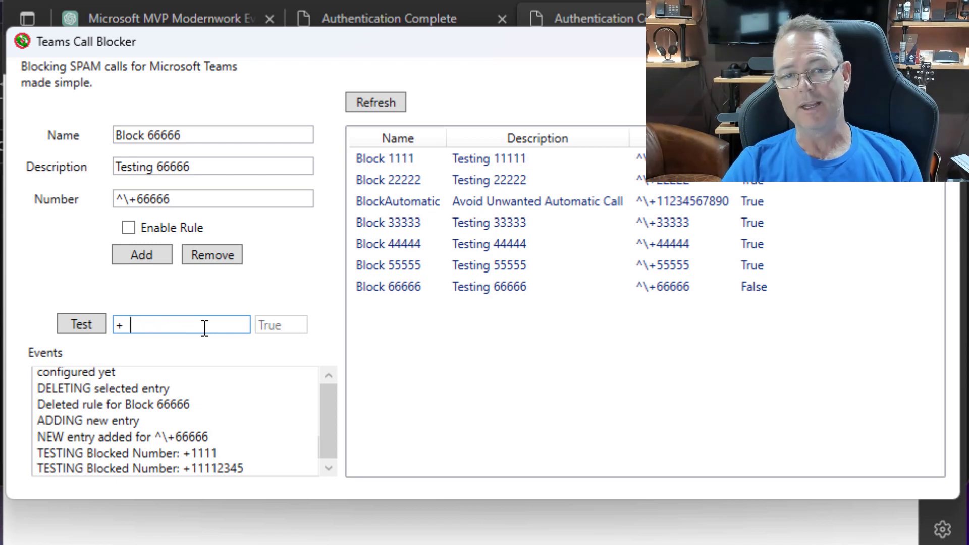
text(1111)
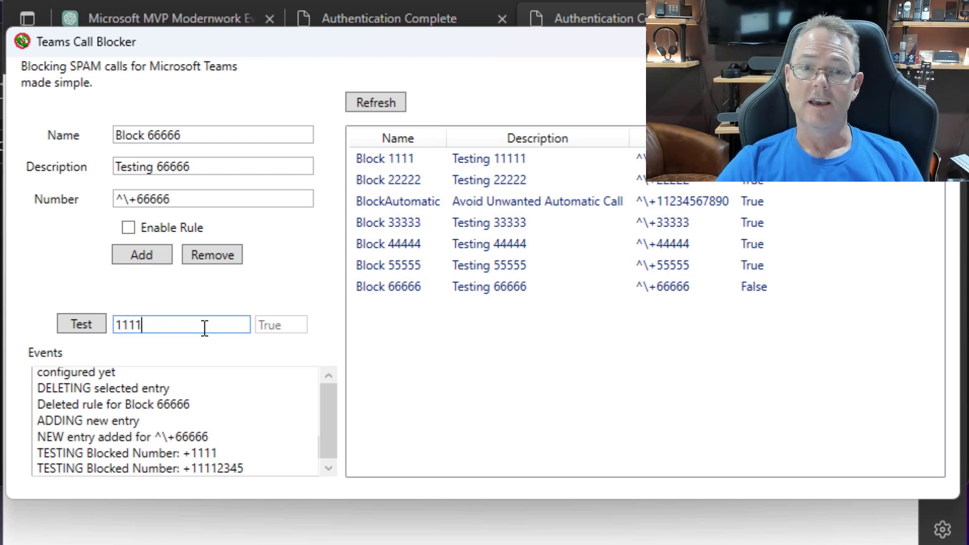
click(81, 324)
text(77777)
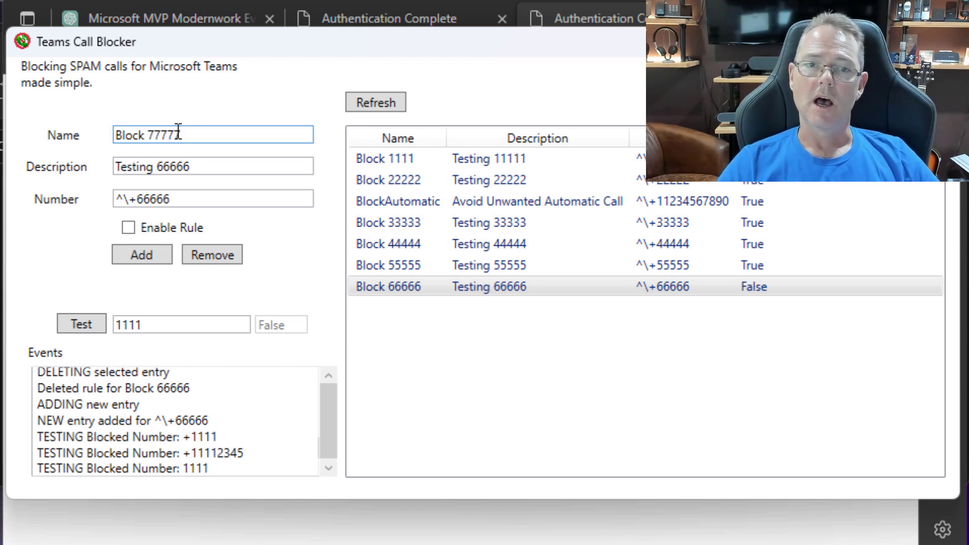
Fill in name Block 77777123, description Demo add - 77777123 and number 77777123
text(123)
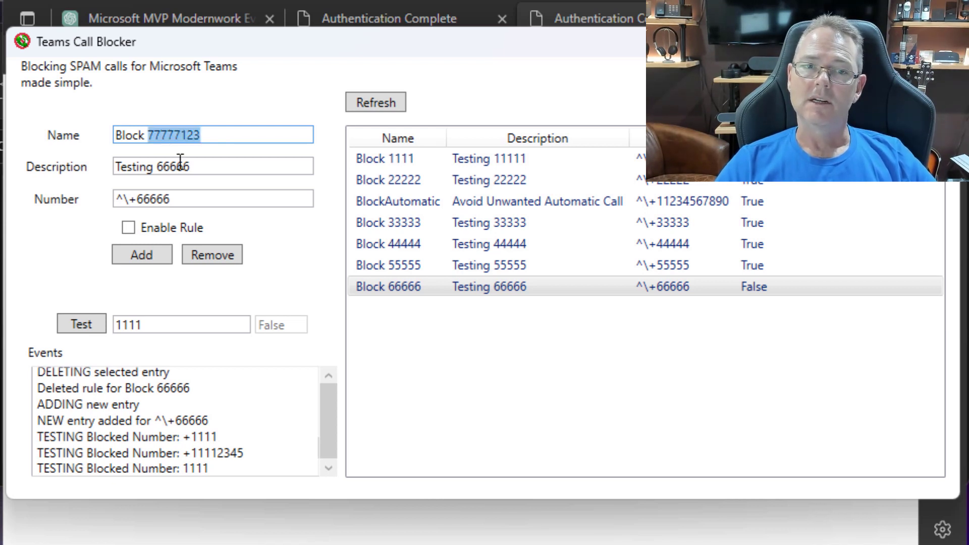
click(180, 166)
text(77777123)
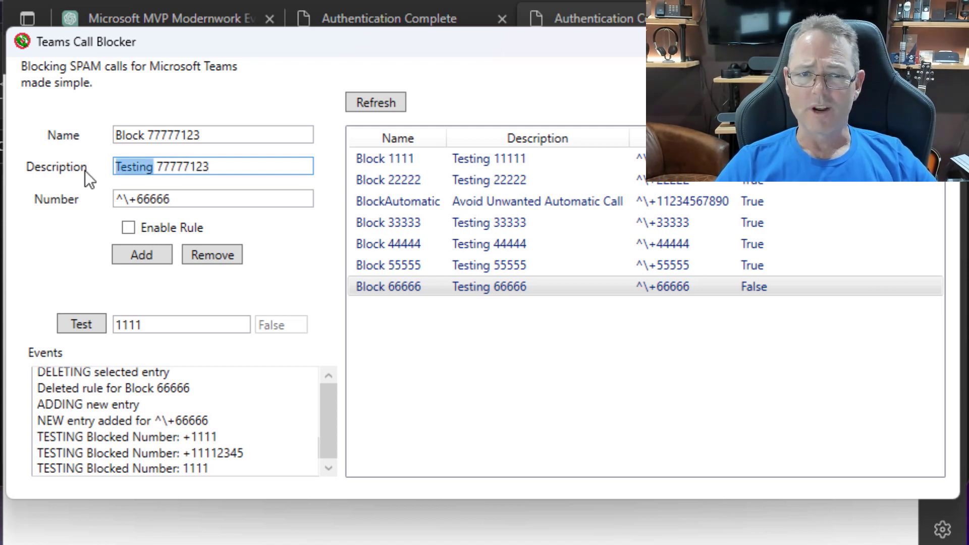
text(Demo add)
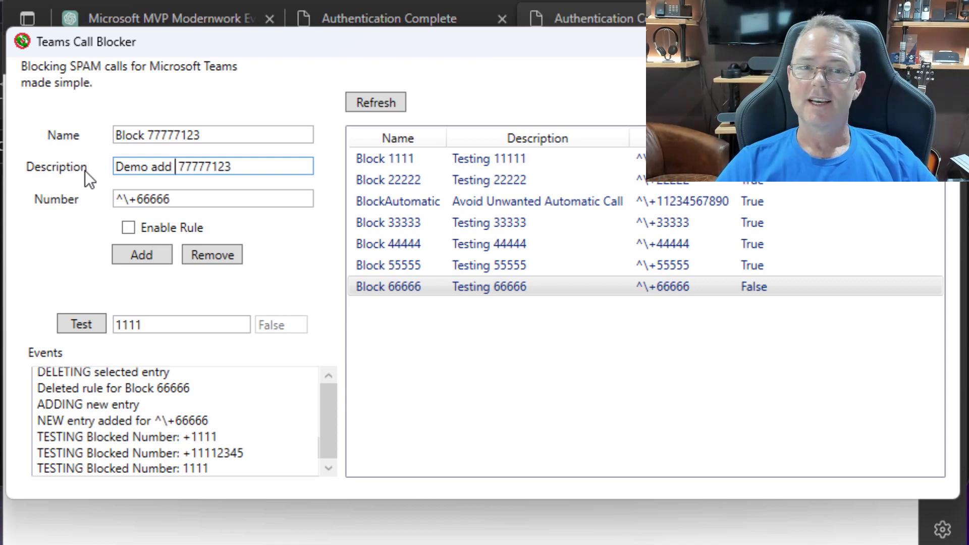
text(-)
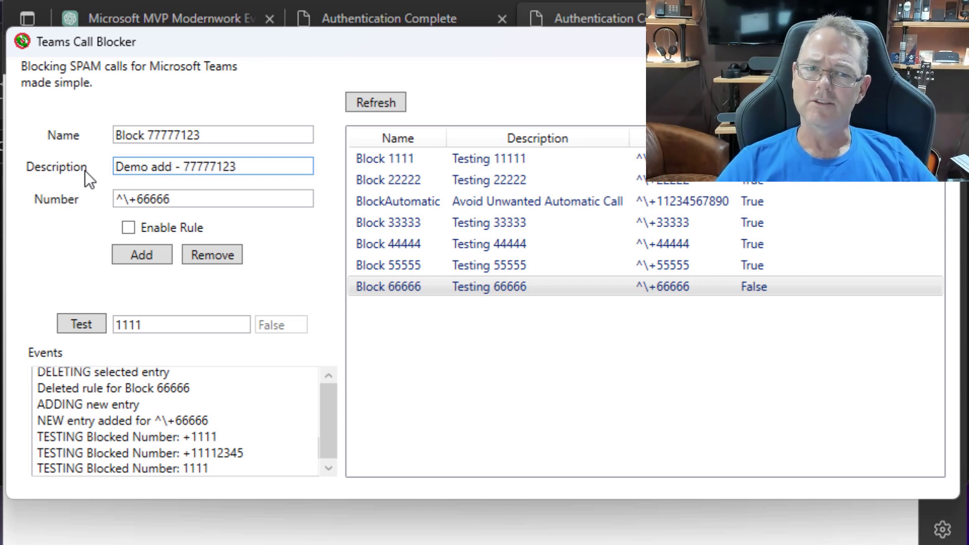
click(212, 198)
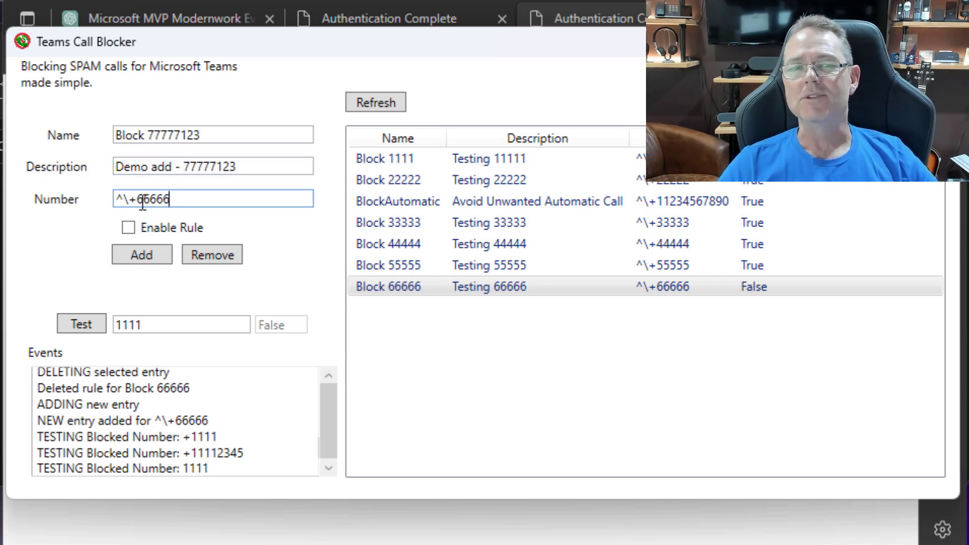
triple_click(213, 198)
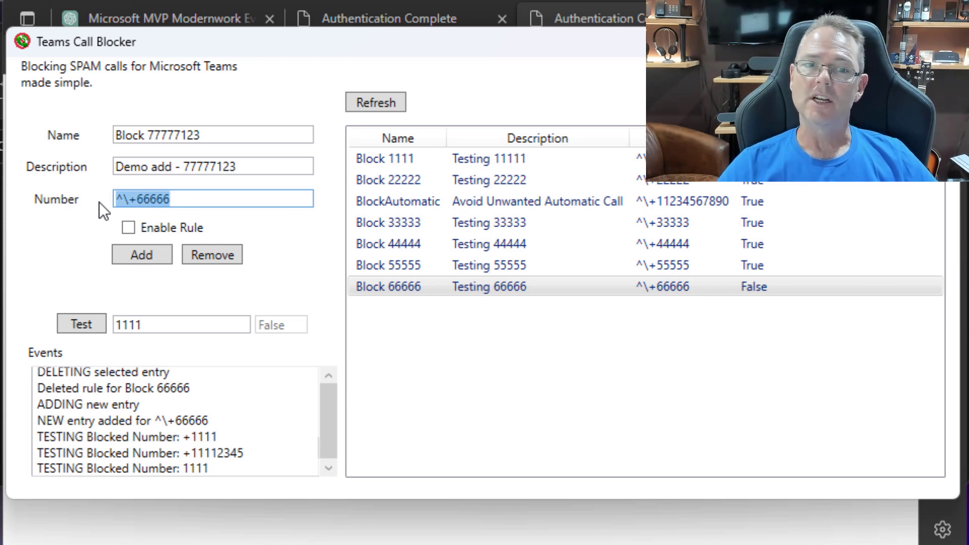
text(77777123)
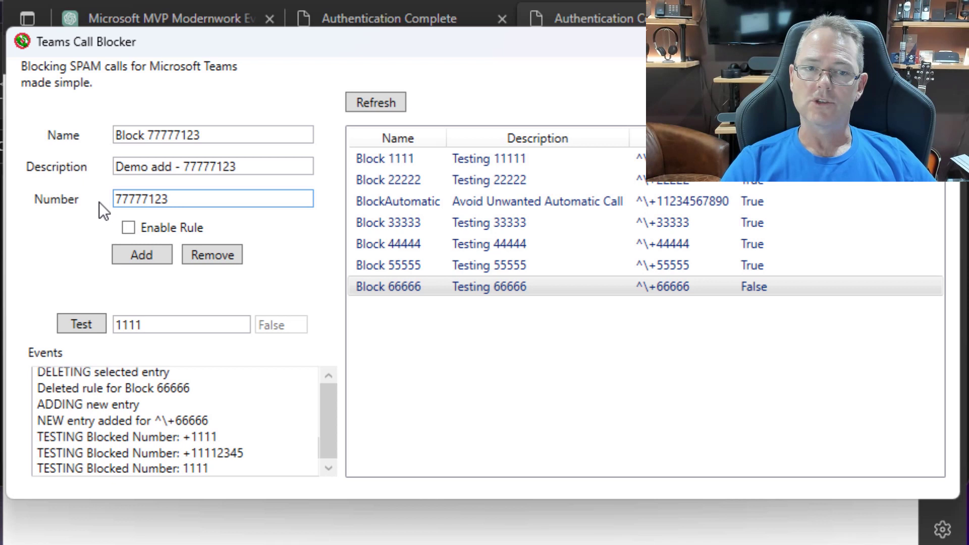
Add the Block 77777123 rule with Enable Rule ticked
click(128, 227)
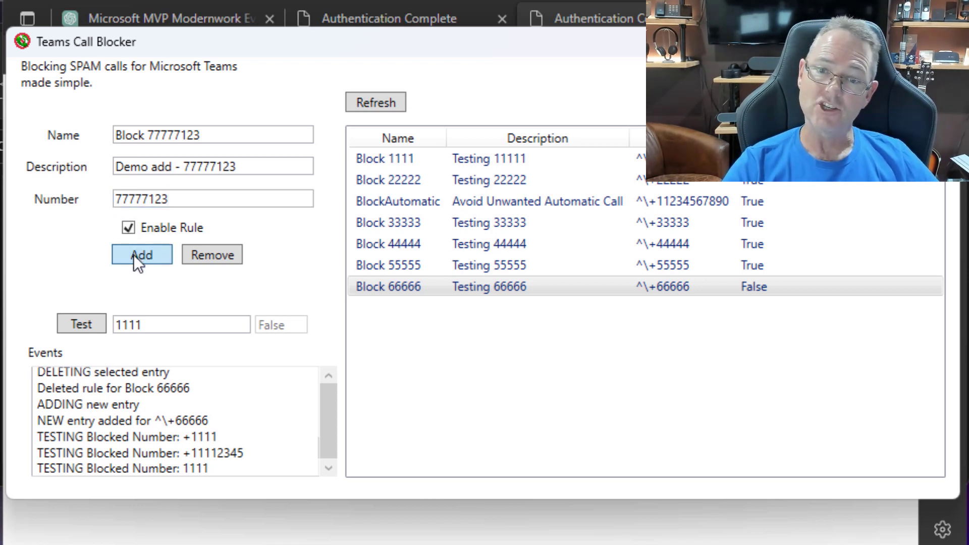
click(141, 255)
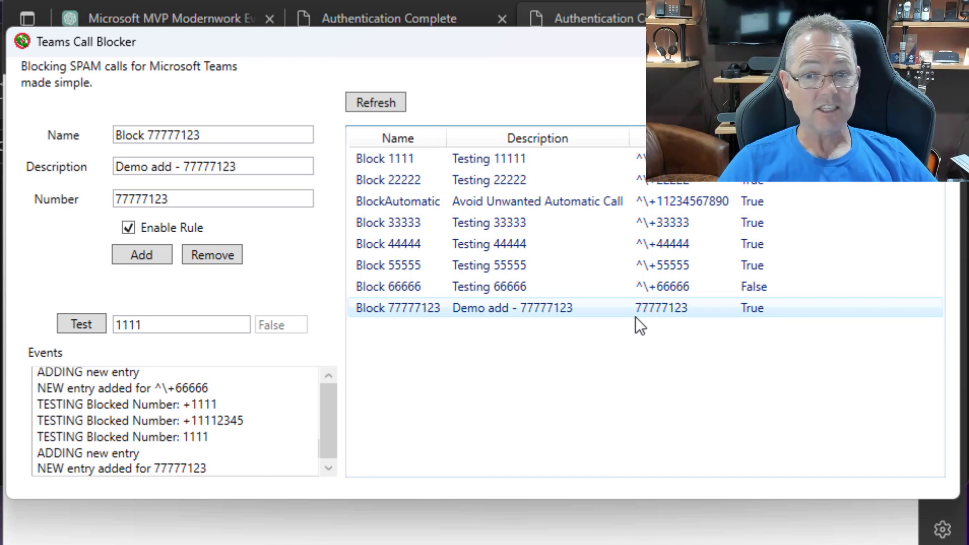
mouse_move(445, 331)
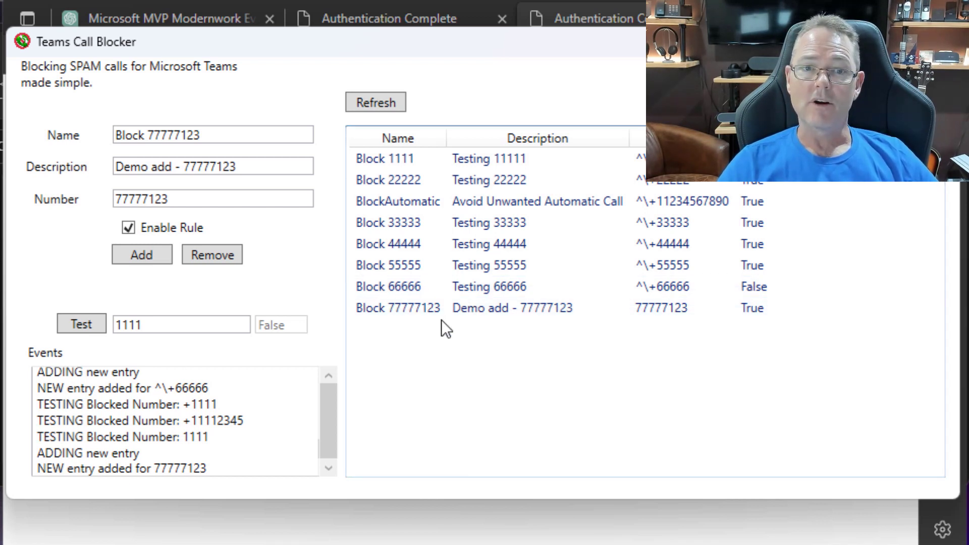
mouse_move(141, 254)
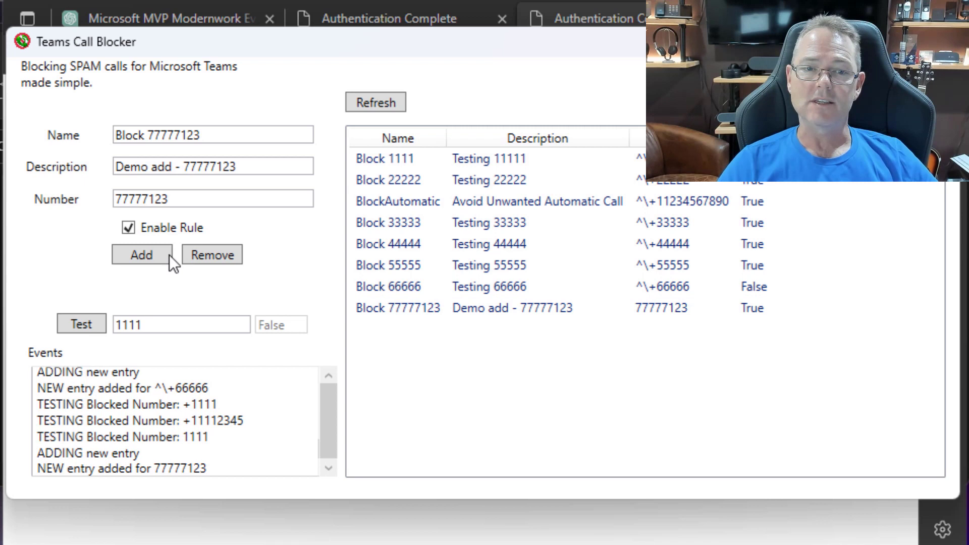
Test 77777123, rerunning after reconnect, confirming it returns True
triple_click(181, 324)
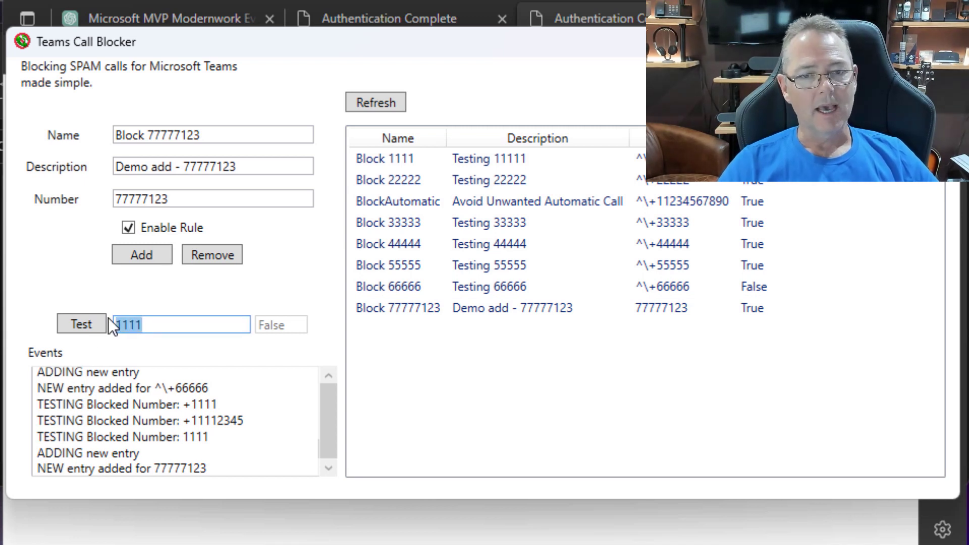
text(77777123)
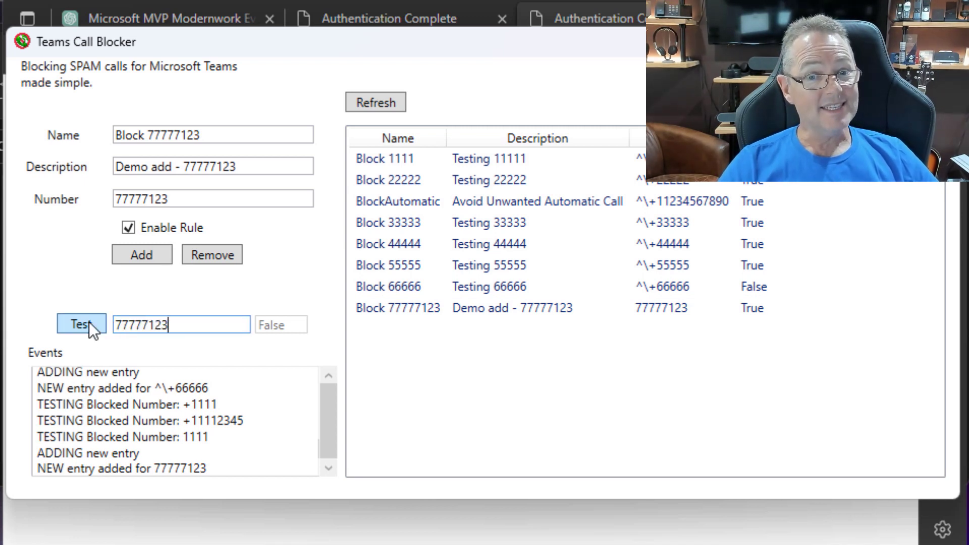
click(81, 324)
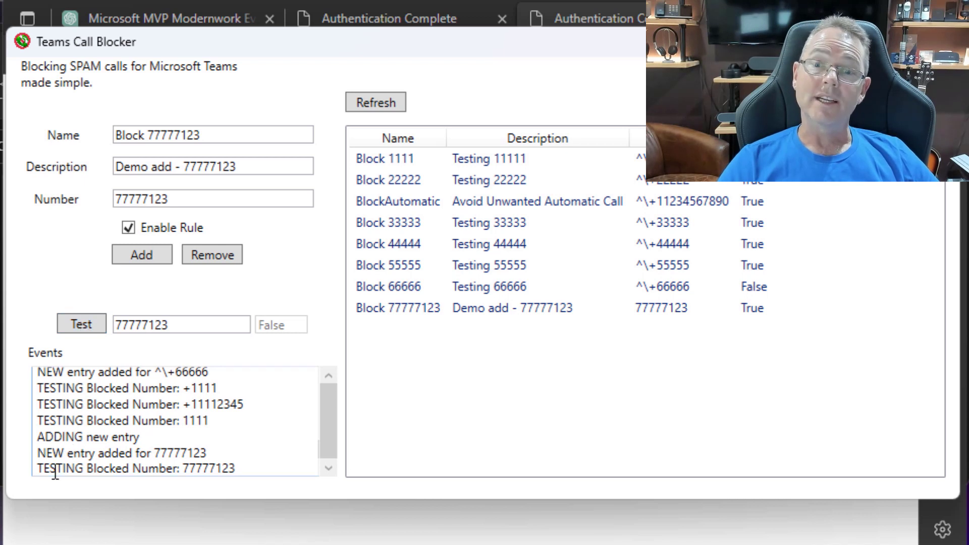
mouse_move(255, 344)
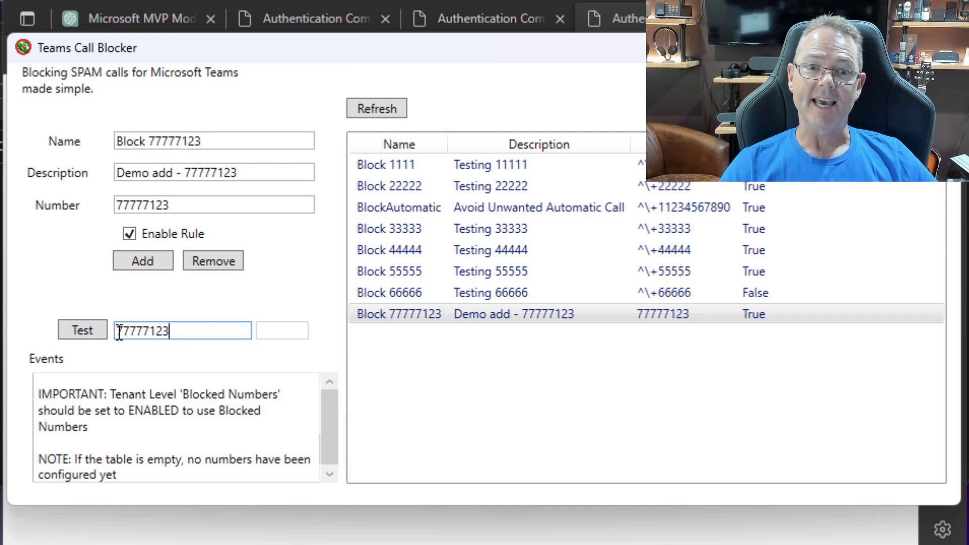
click(82, 328)
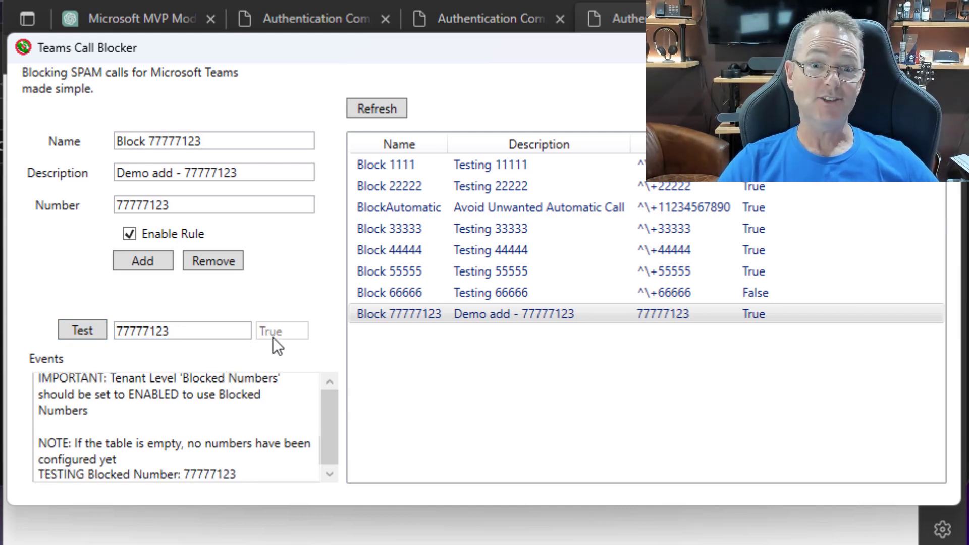